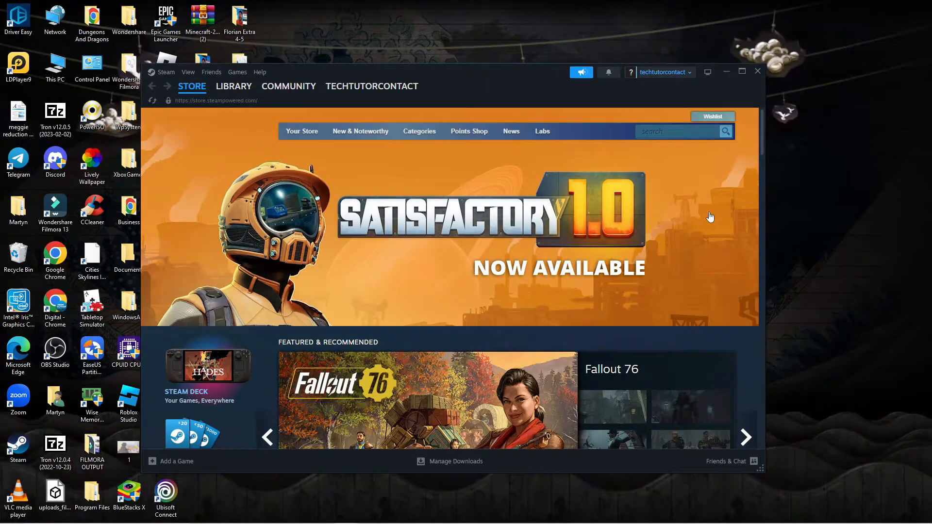
mouse_move(544, 114)
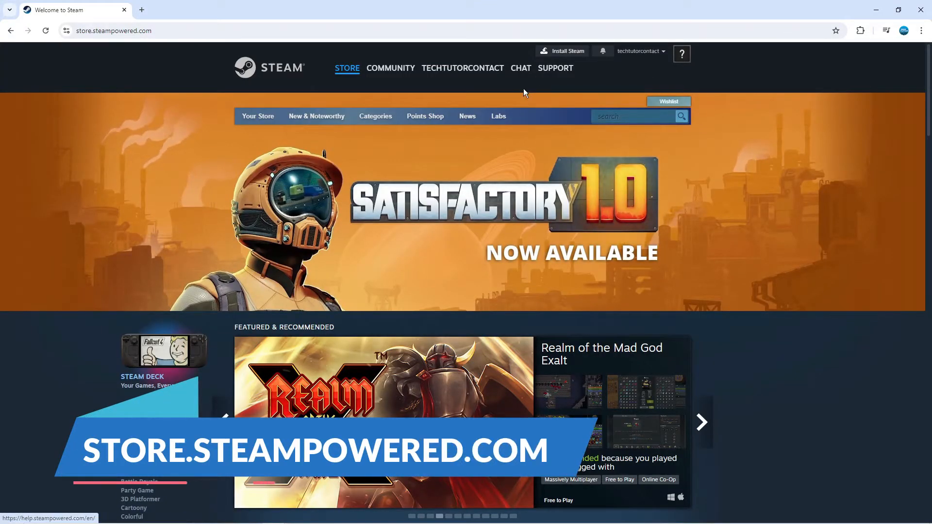
Search the store for 'pubg' and open the PUBG: BATTLEGROUNDS store page
click(462, 68)
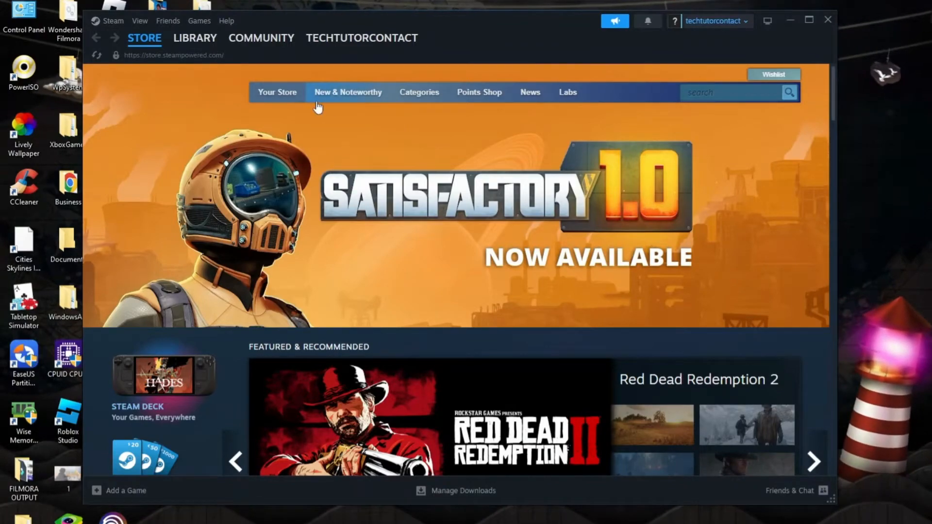
click(144, 37)
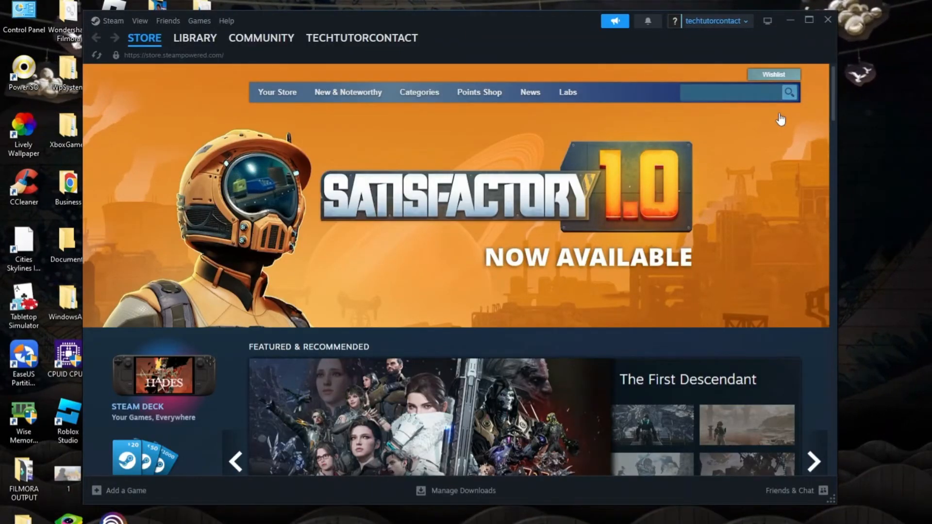
text(pubg)
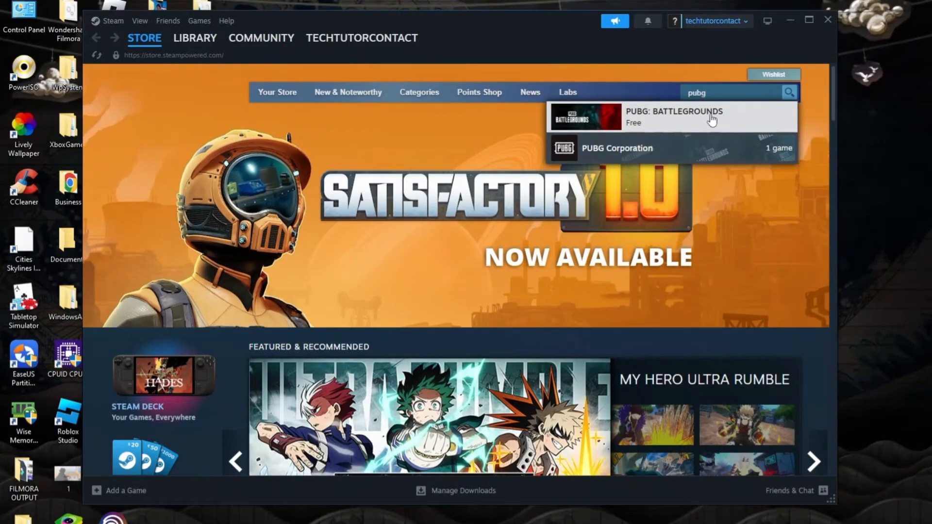
click(675, 117)
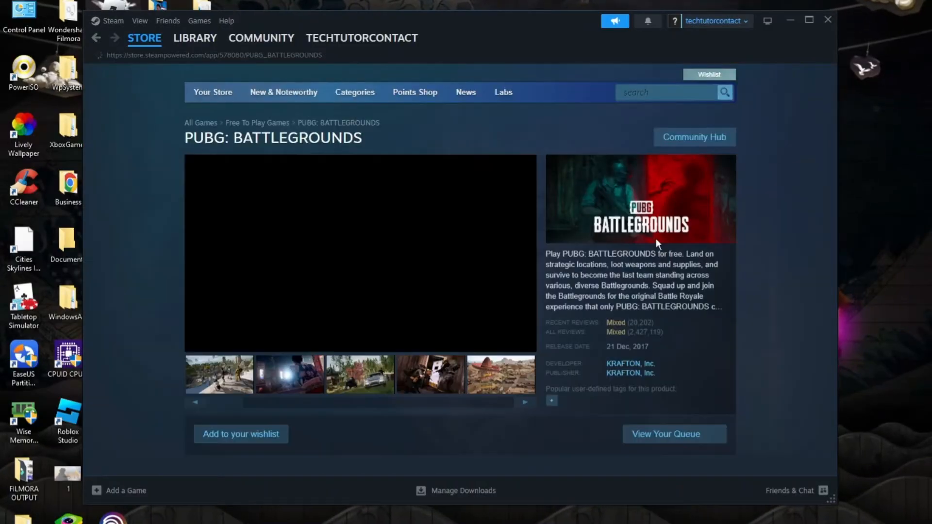
scroll(down, 3)
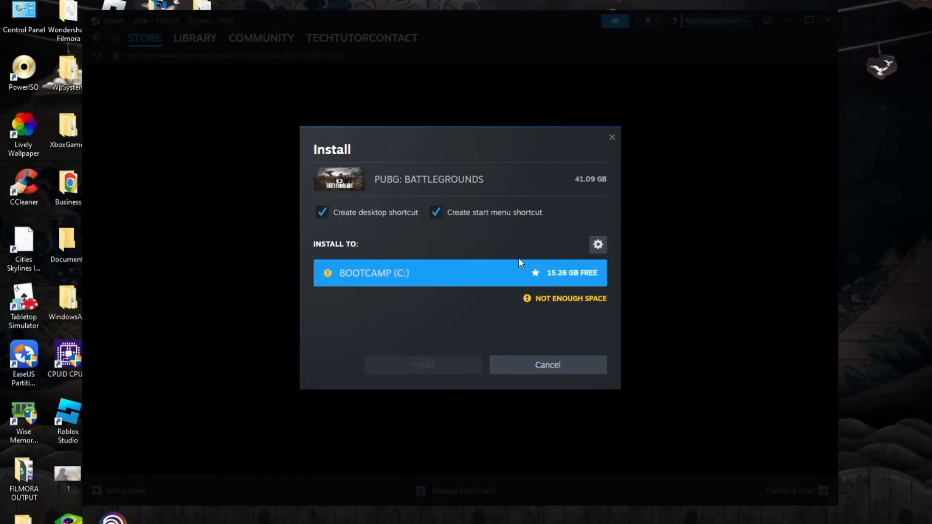
mouse_move(546, 311)
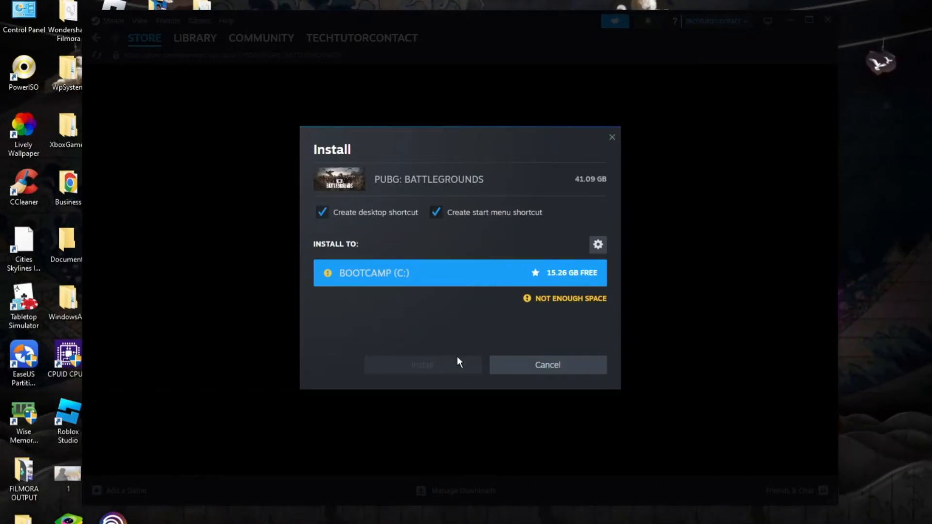
mouse_move(570, 195)
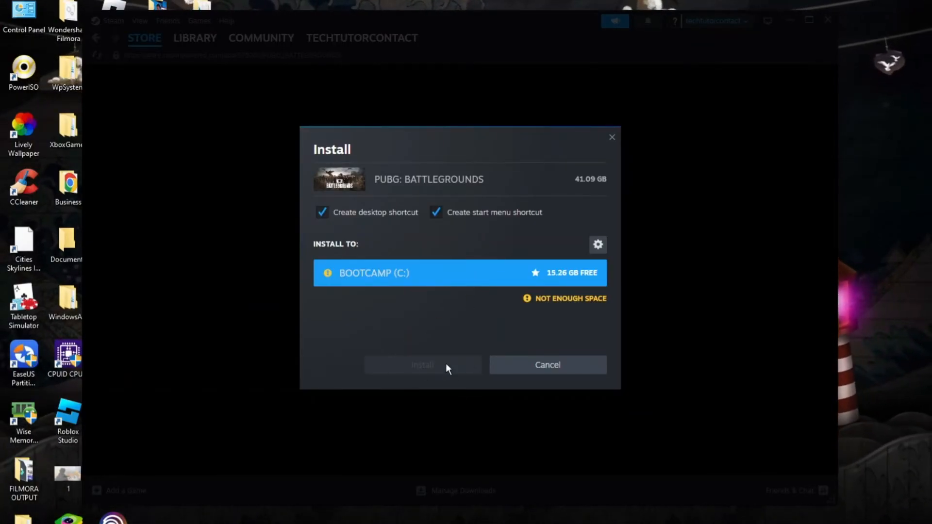
mouse_move(453, 363)
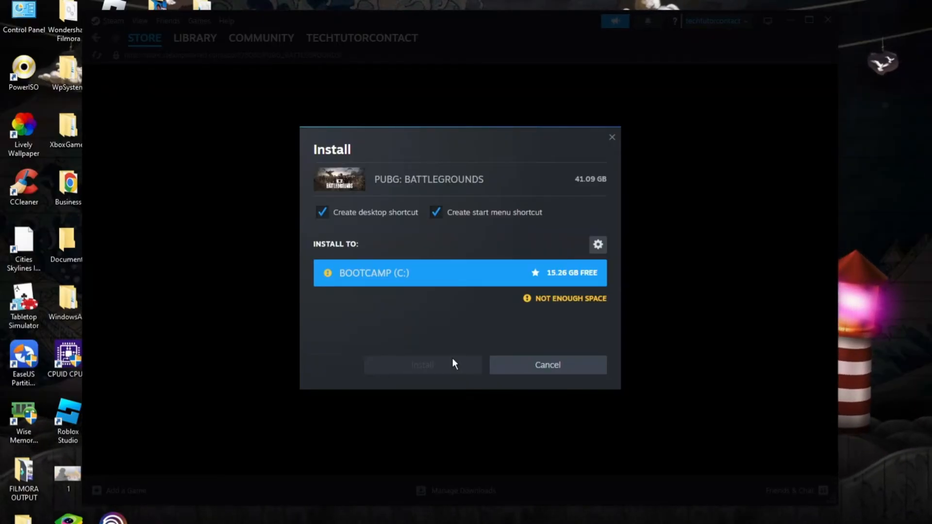
Cancel the Install dialog reporting not enough space, returning to the store page
click(547, 365)
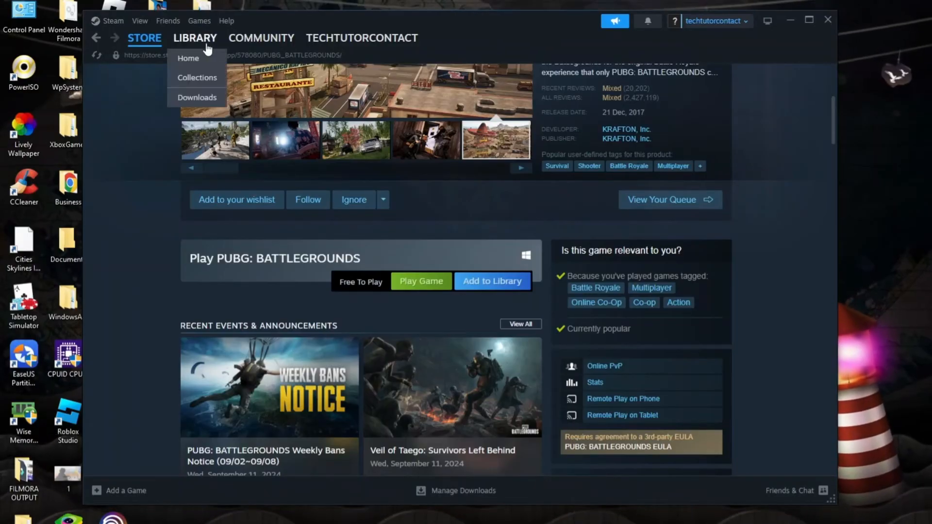
Select PUBG: BATTLEGROUNDS in the Library, showing its 41.09 GB install requirement
click(195, 38)
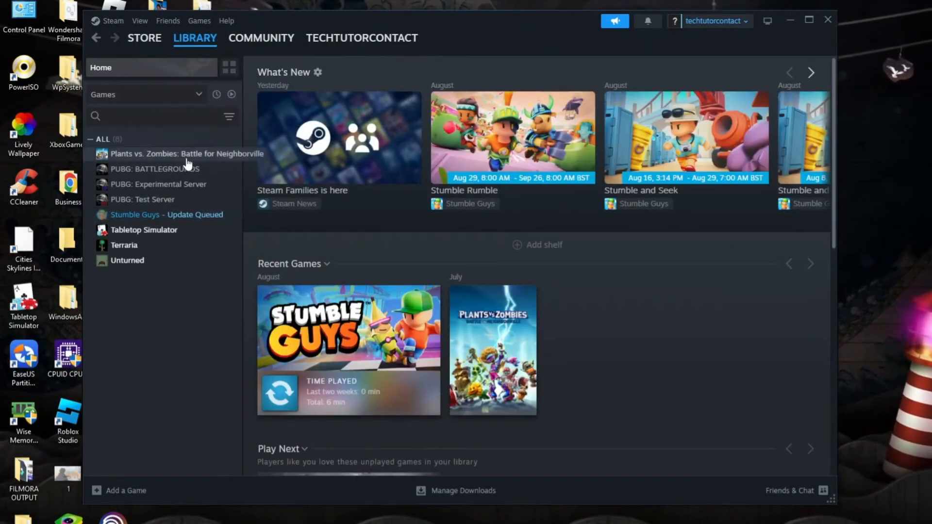
click(154, 169)
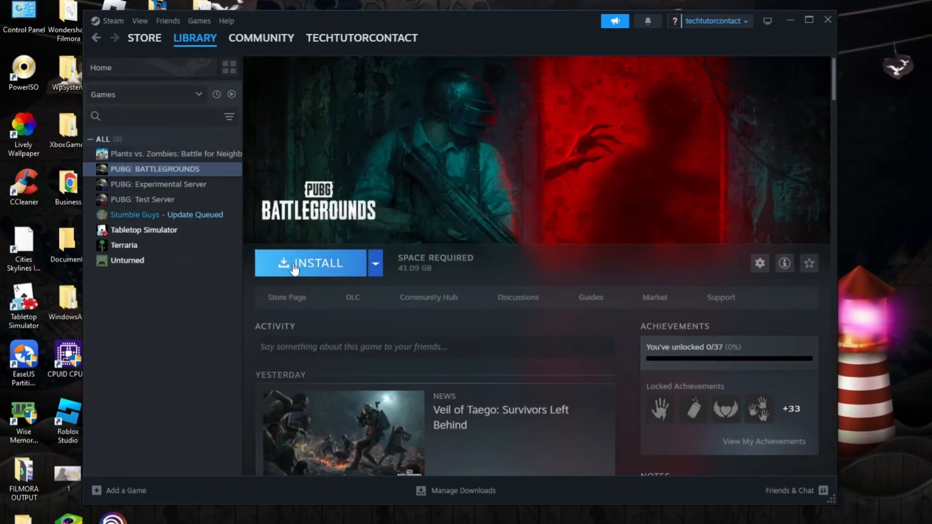
mouse_move(464, 246)
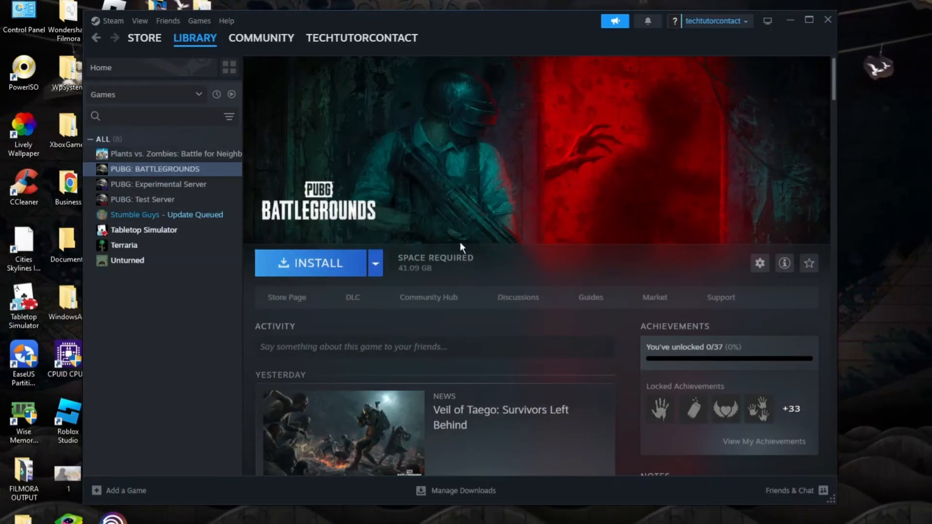